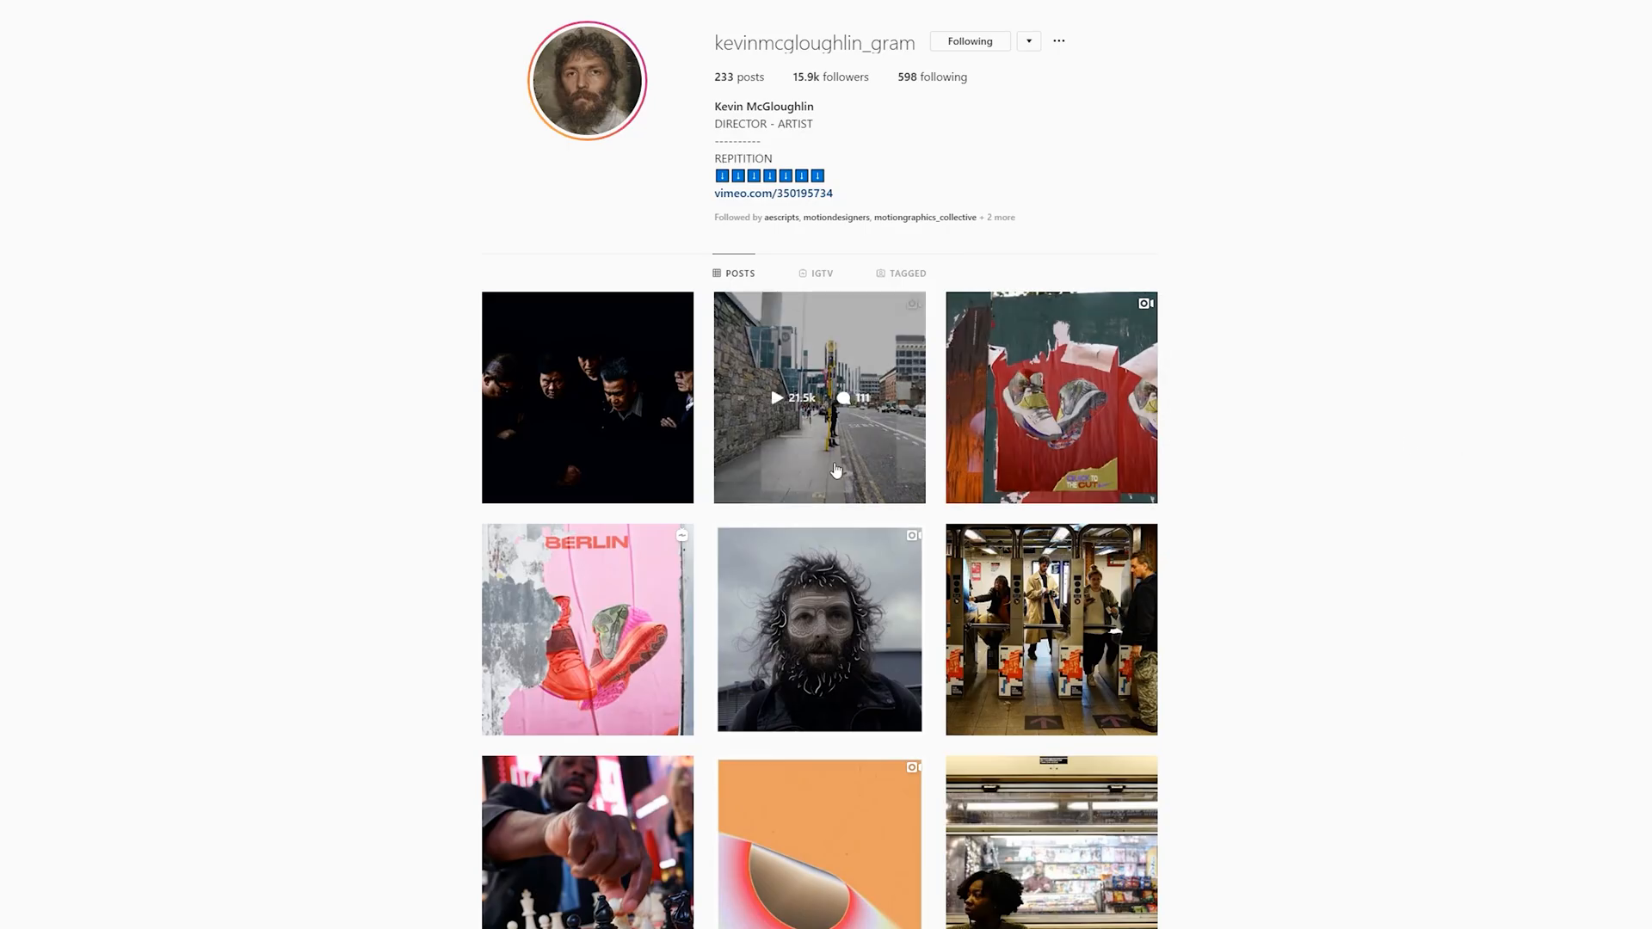
- Set the composition preview resolution to Full instead of a third
click(819, 398)
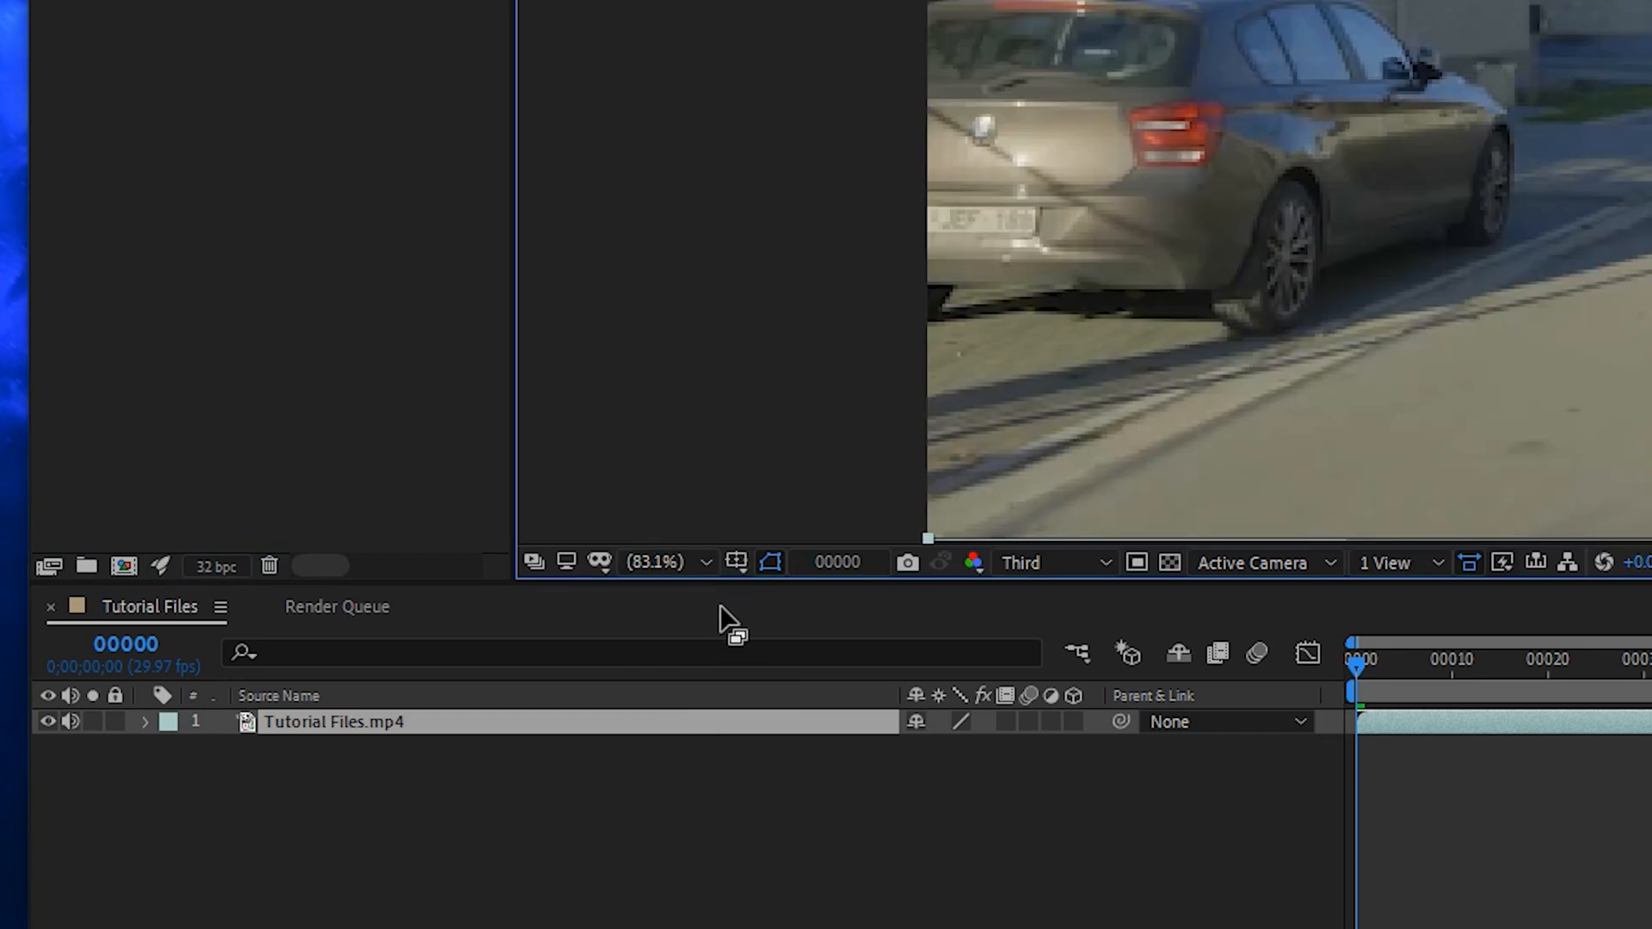
click(1049, 561)
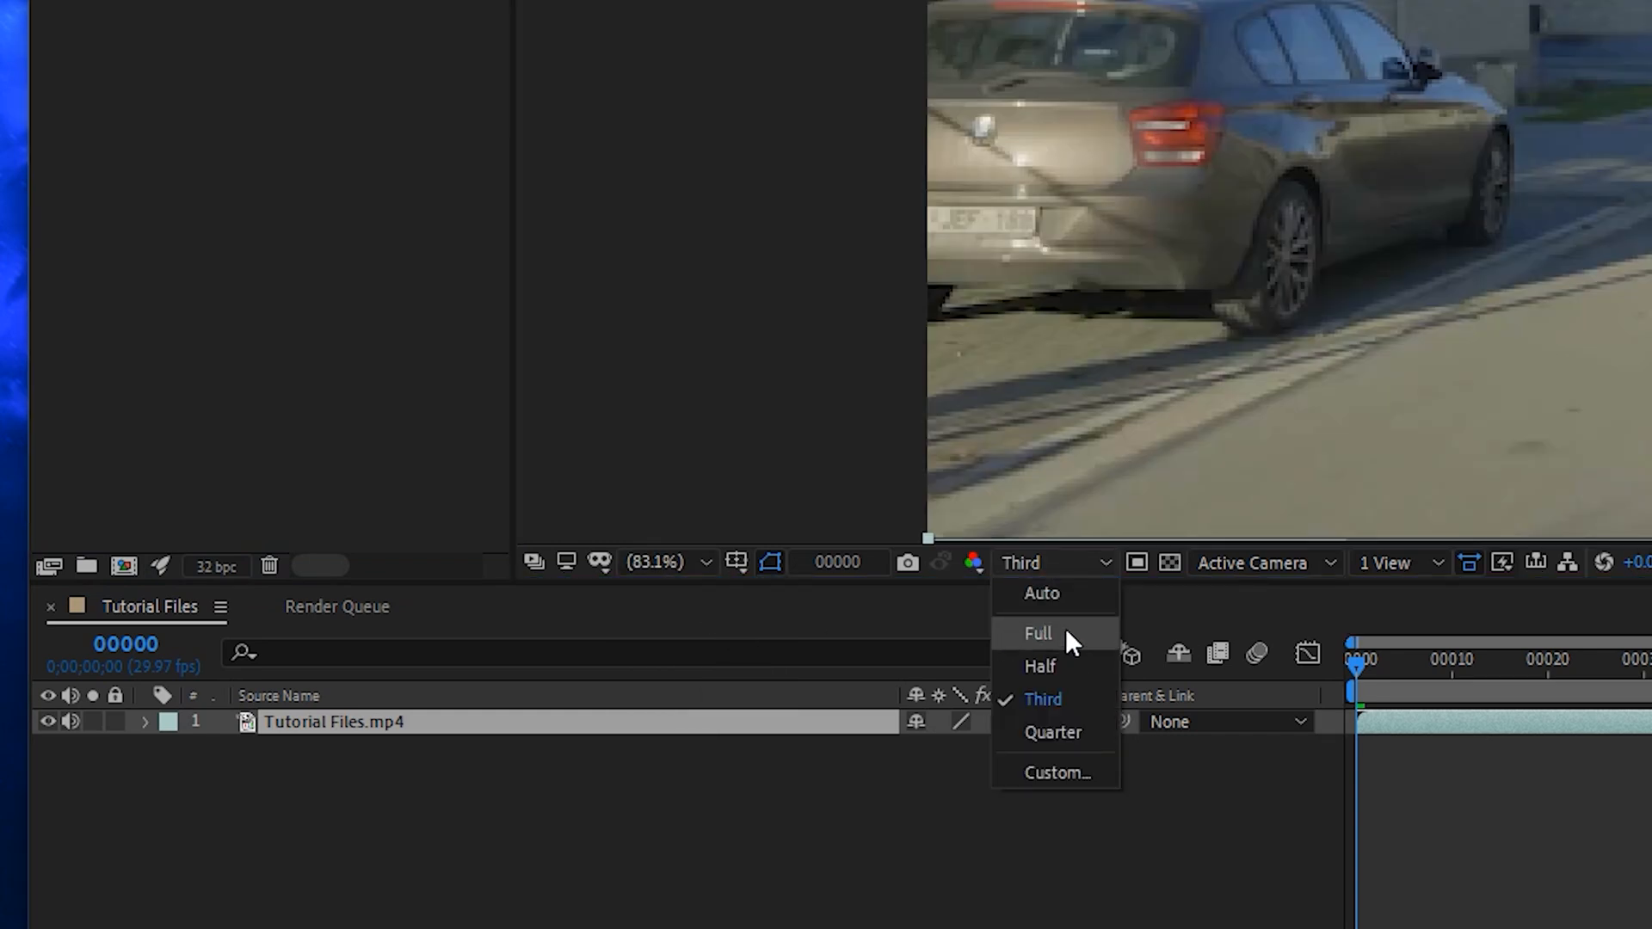
click(1036, 634)
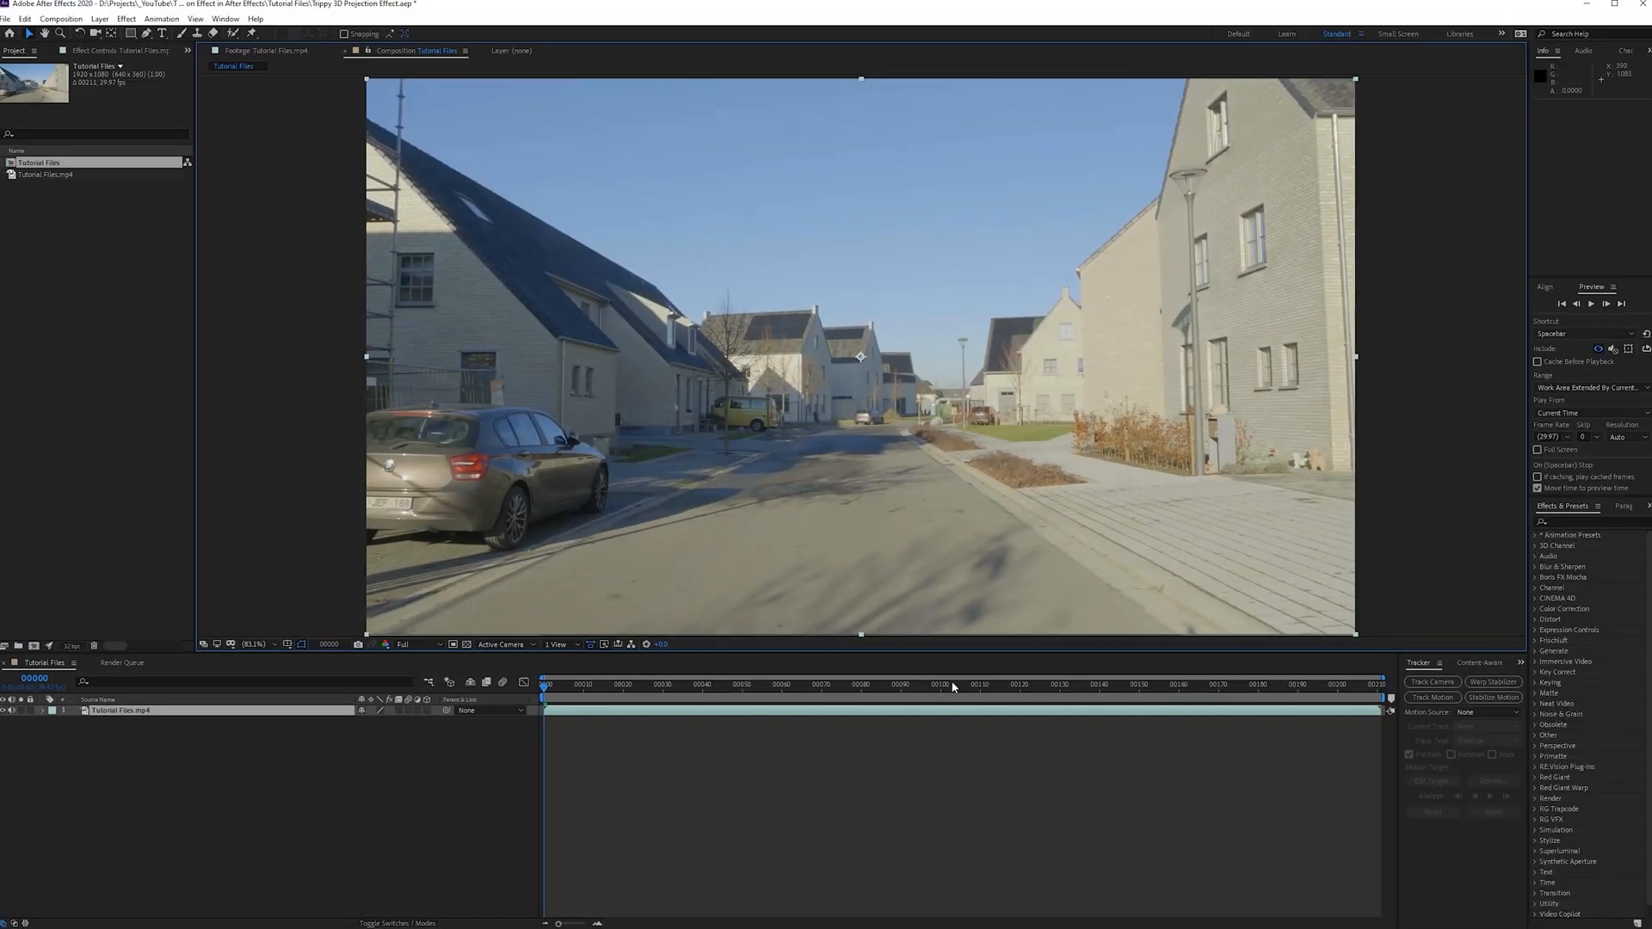
mouse_move(1288, 167)
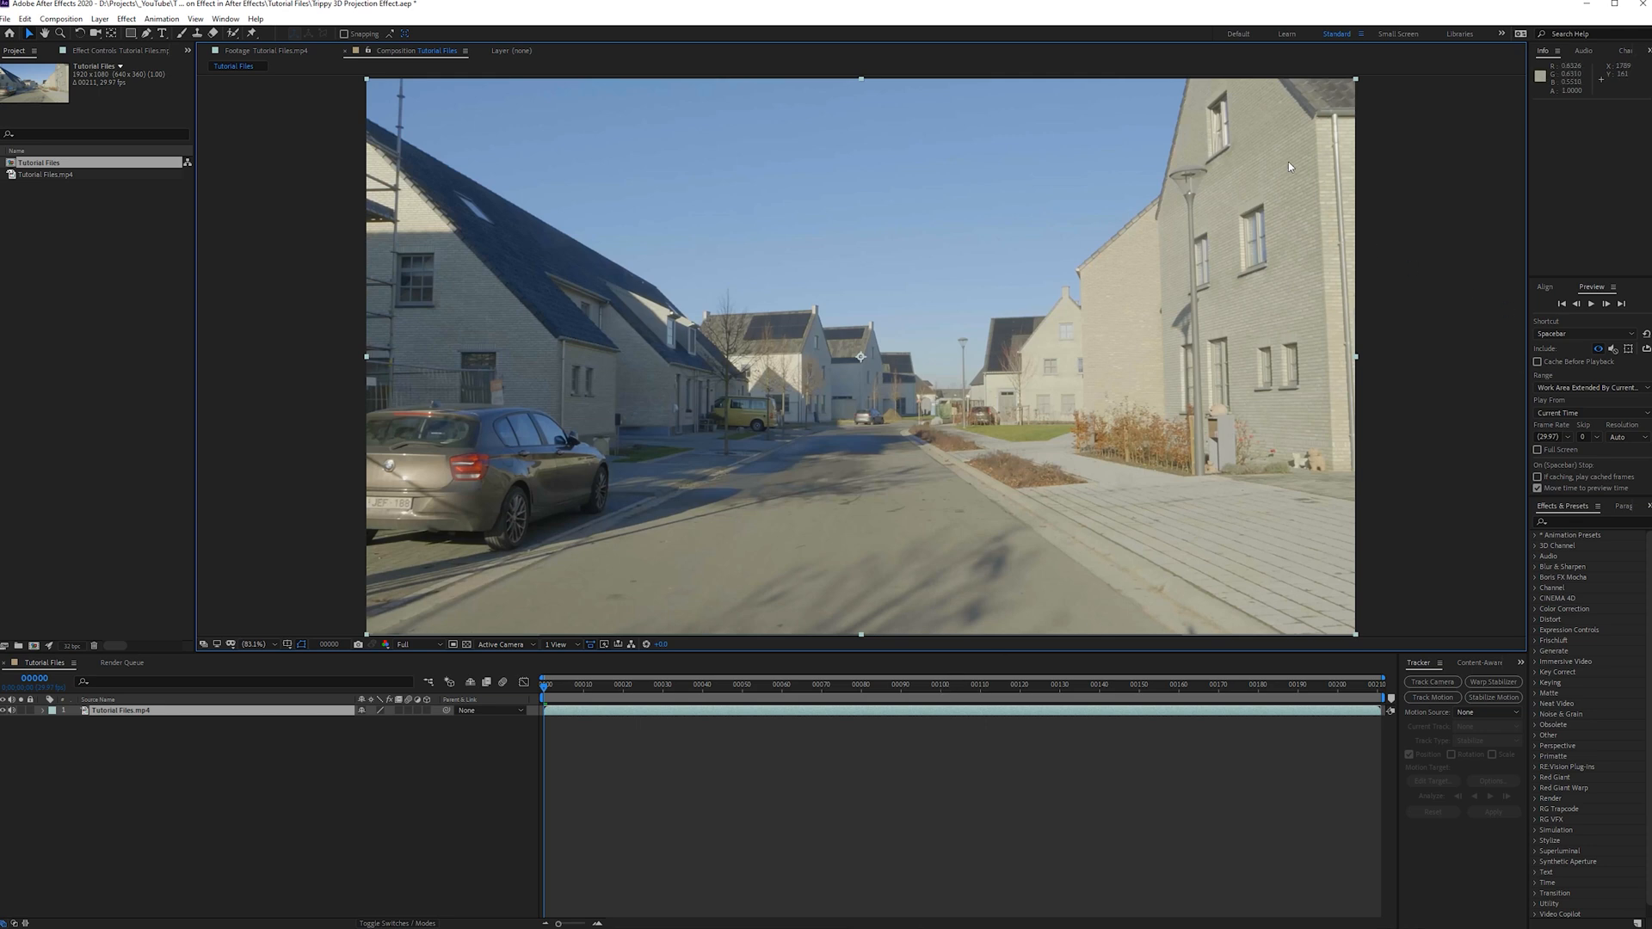
mouse_move(549, 540)
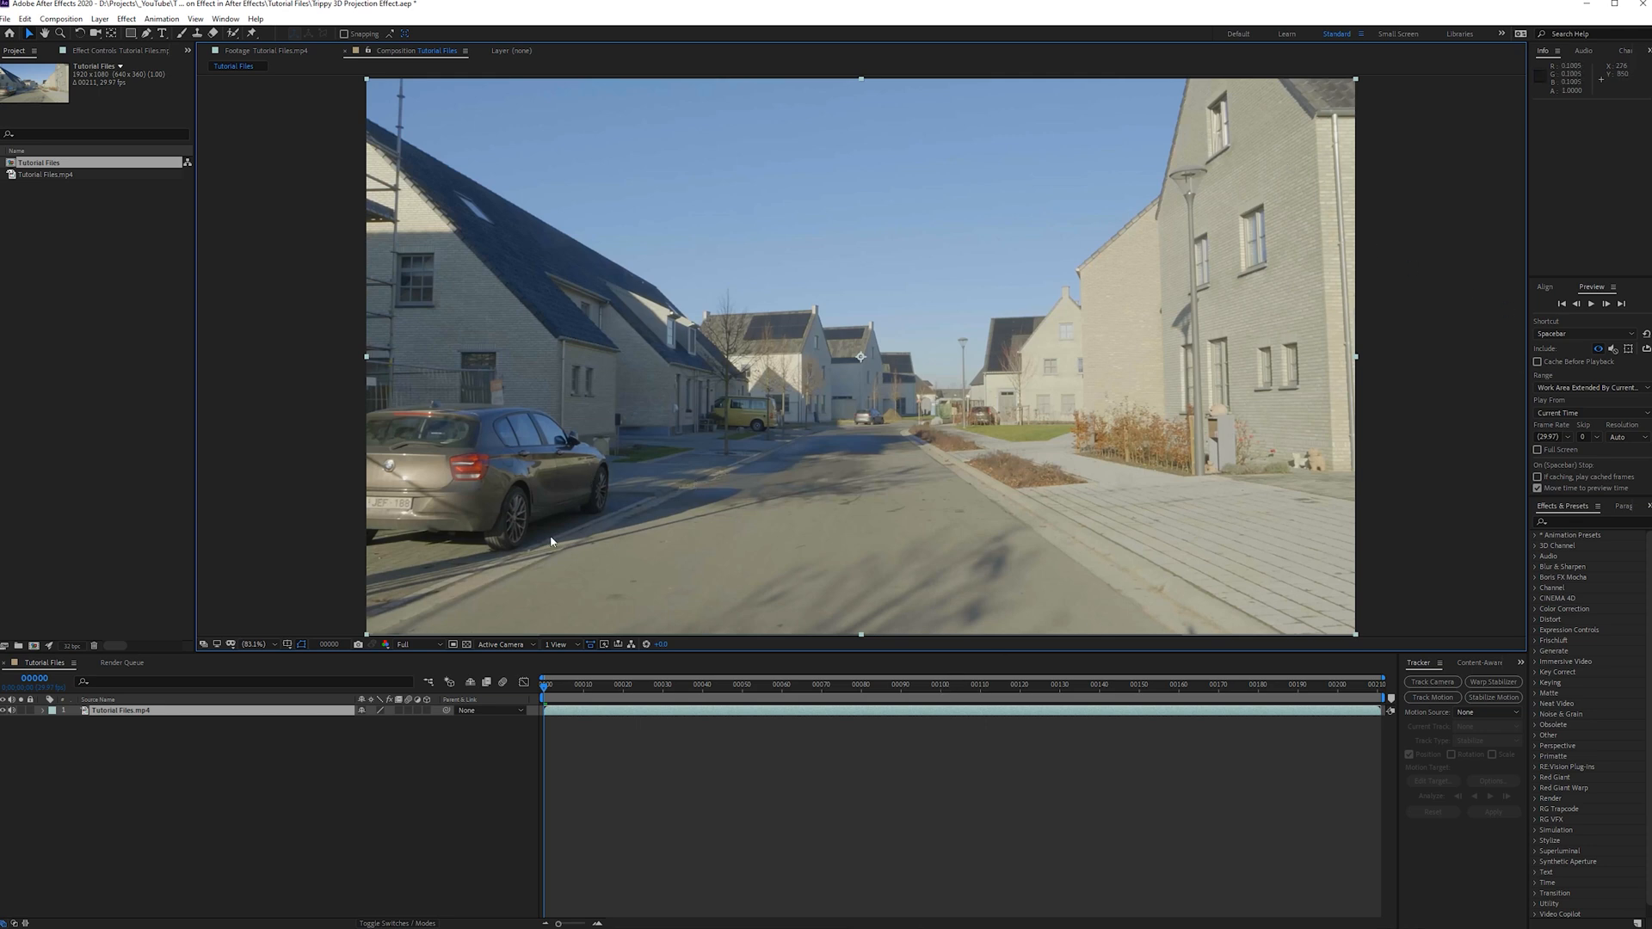
mouse_move(716, 517)
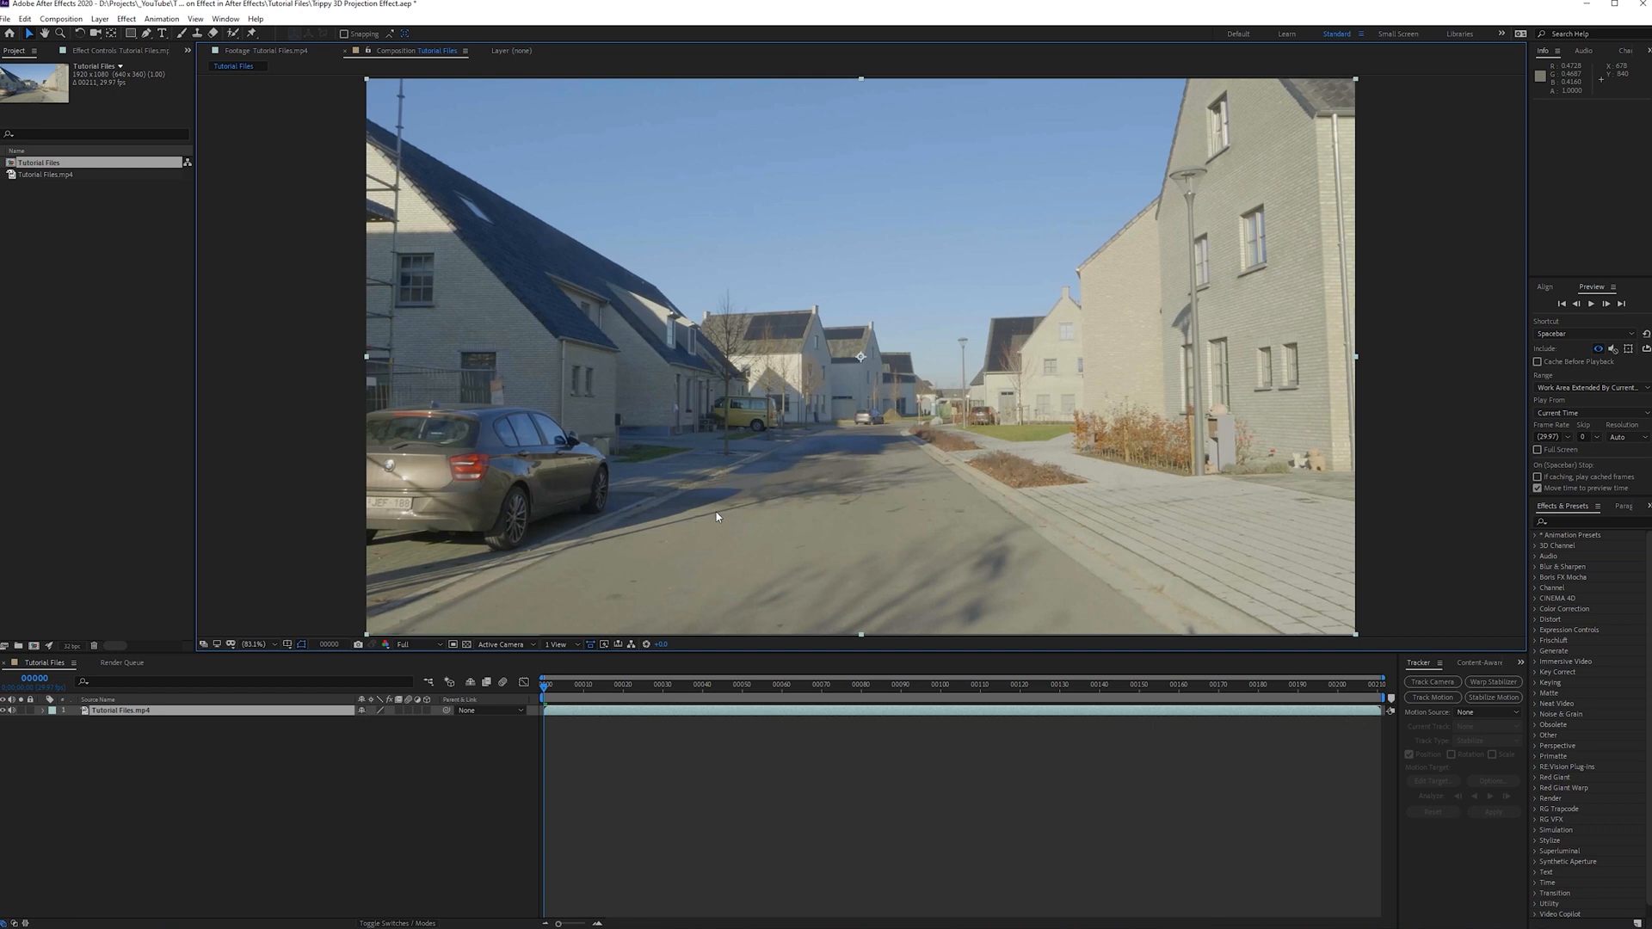
mouse_move(693, 444)
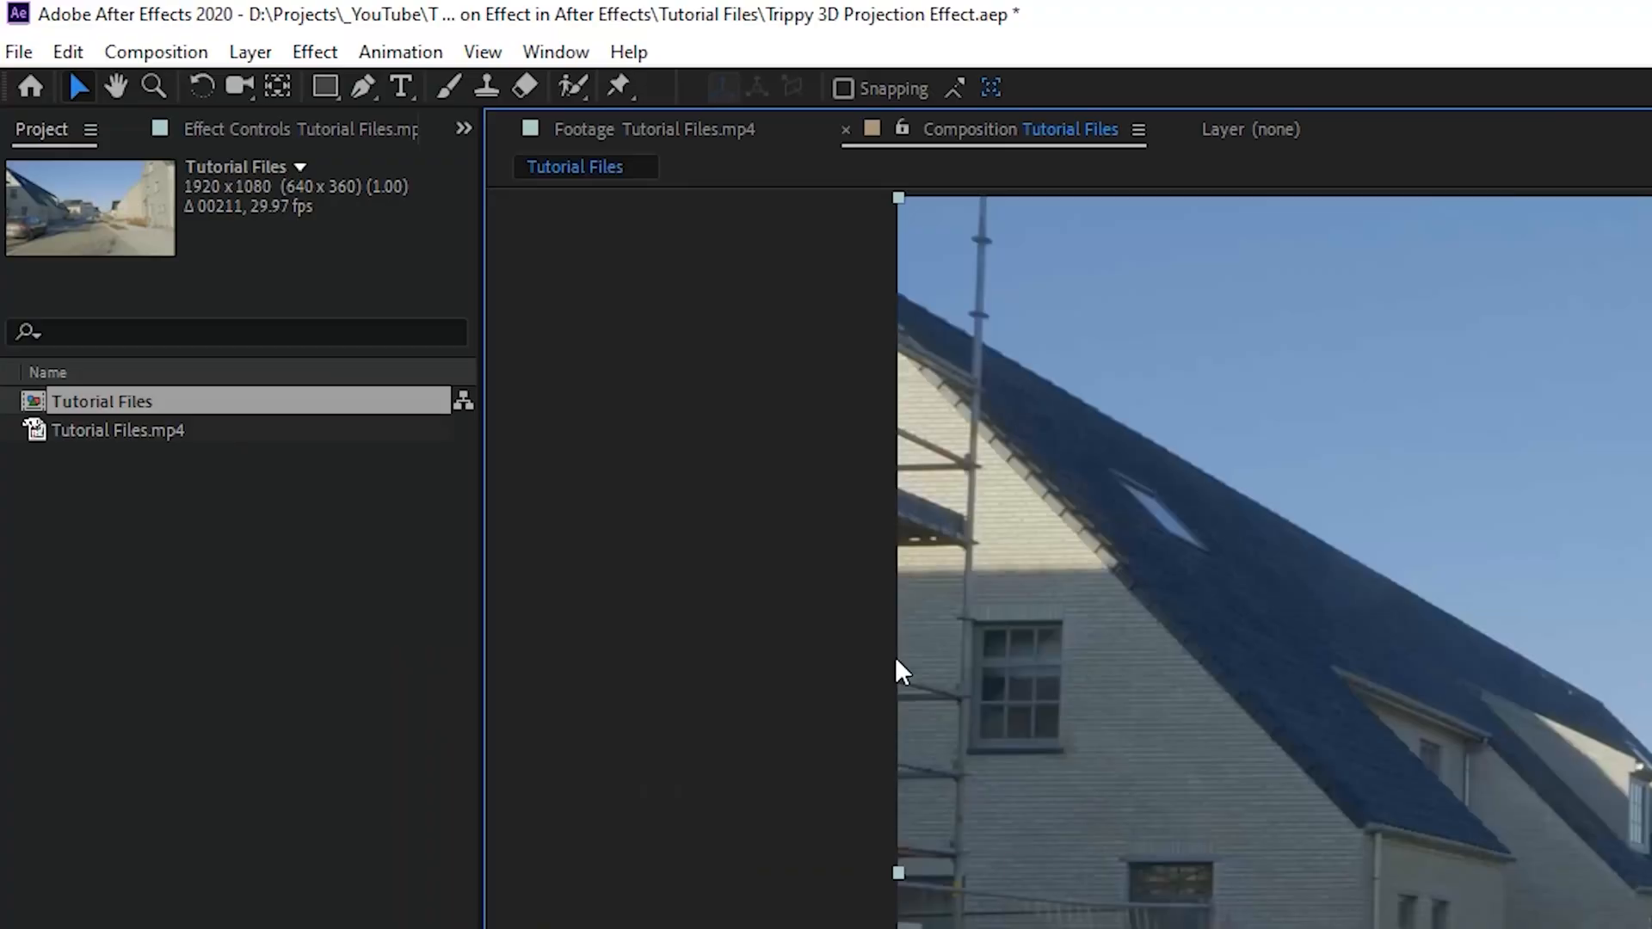
- Start Track Camera on the footage with Detailed Analysis enabled under Advanced
click(556, 51)
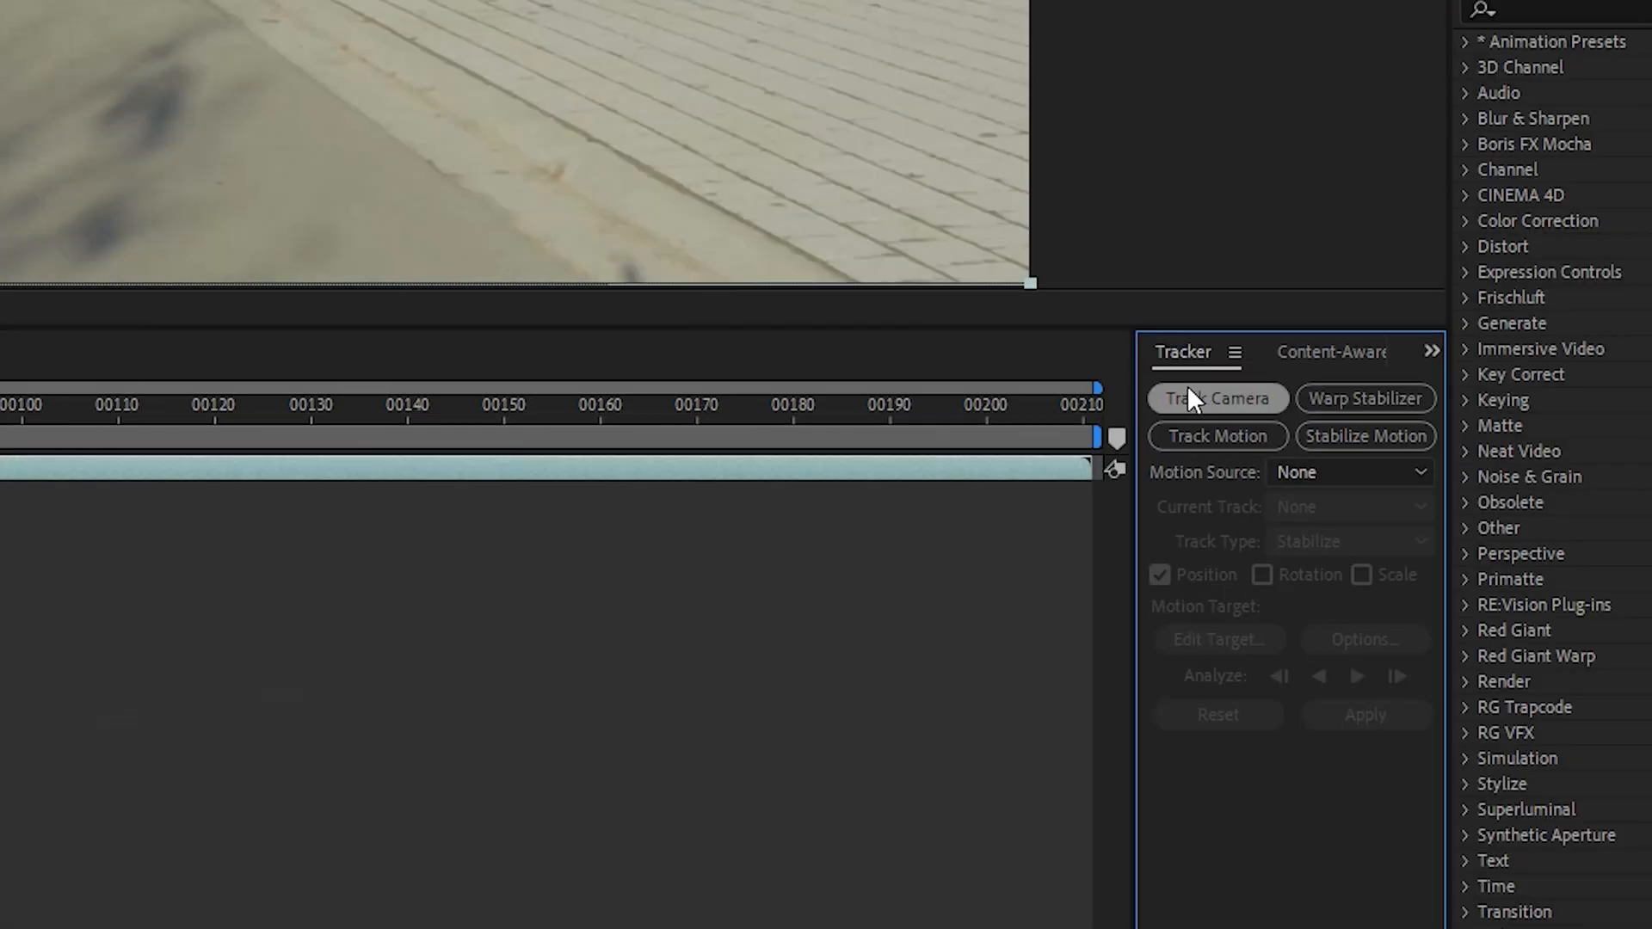
click(1216, 397)
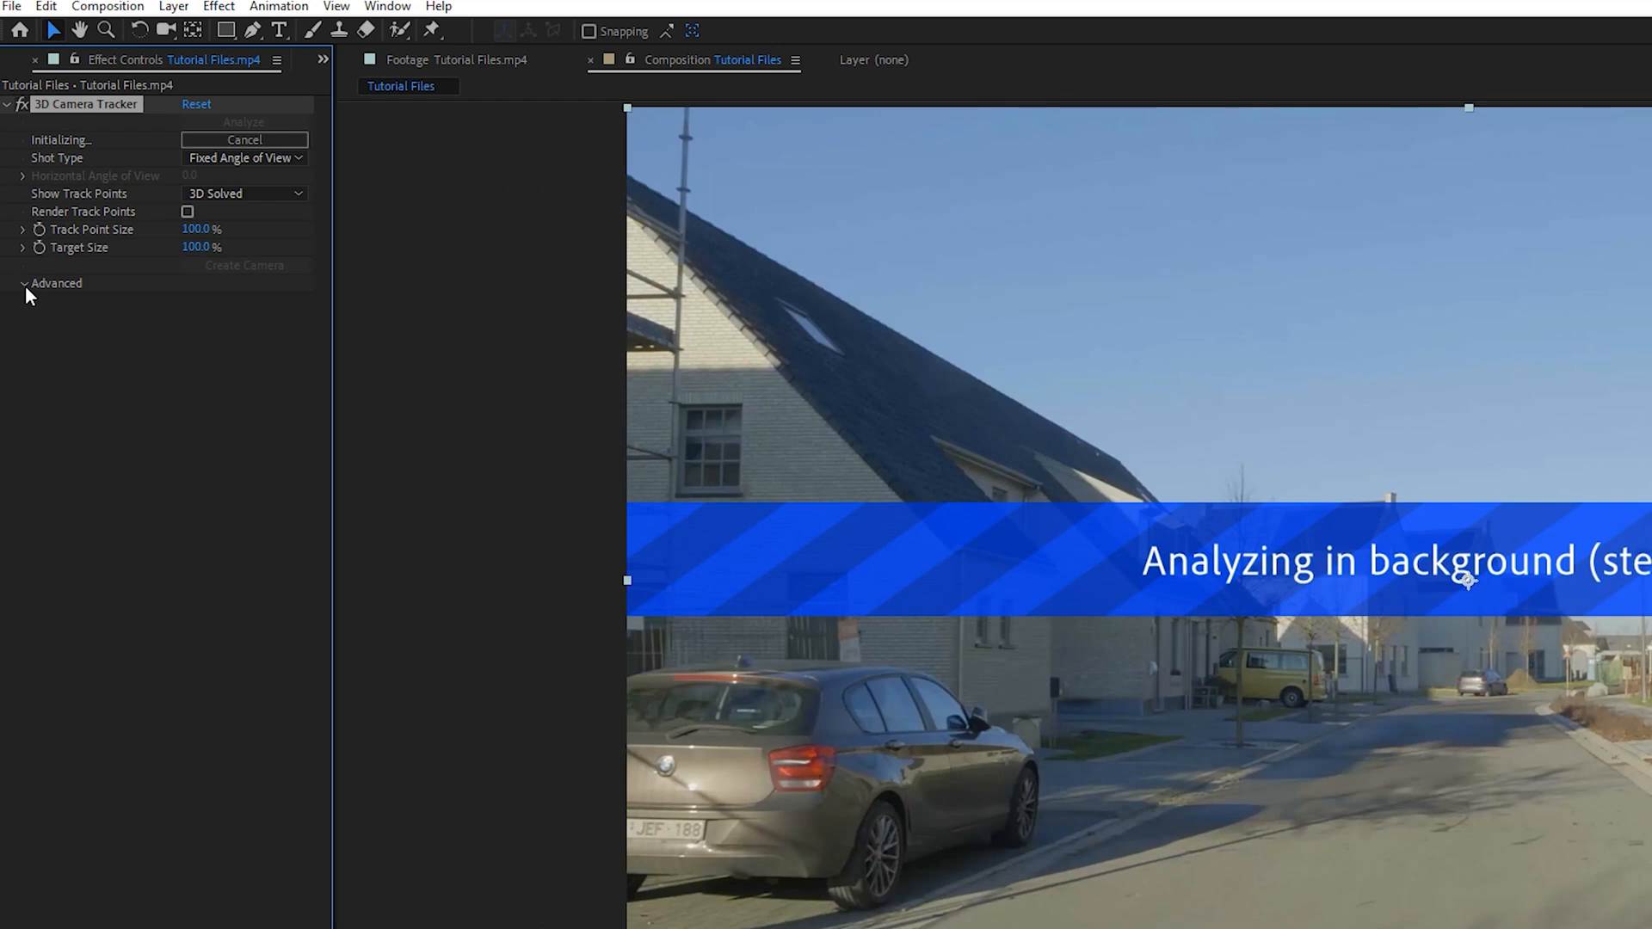
click(55, 282)
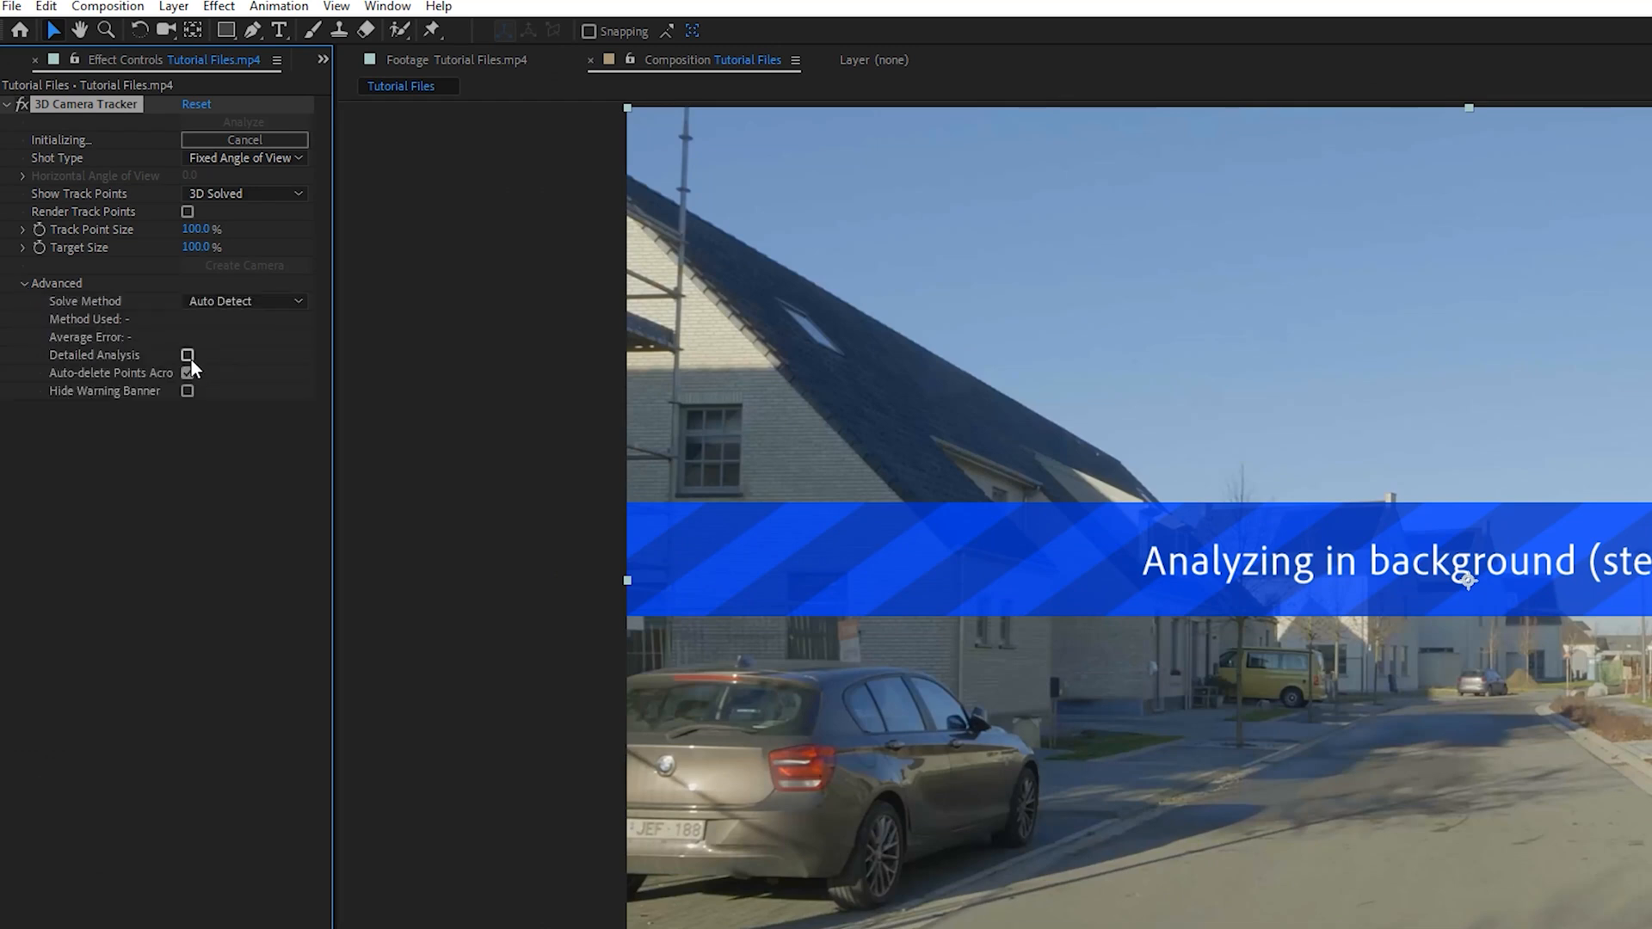
click(187, 354)
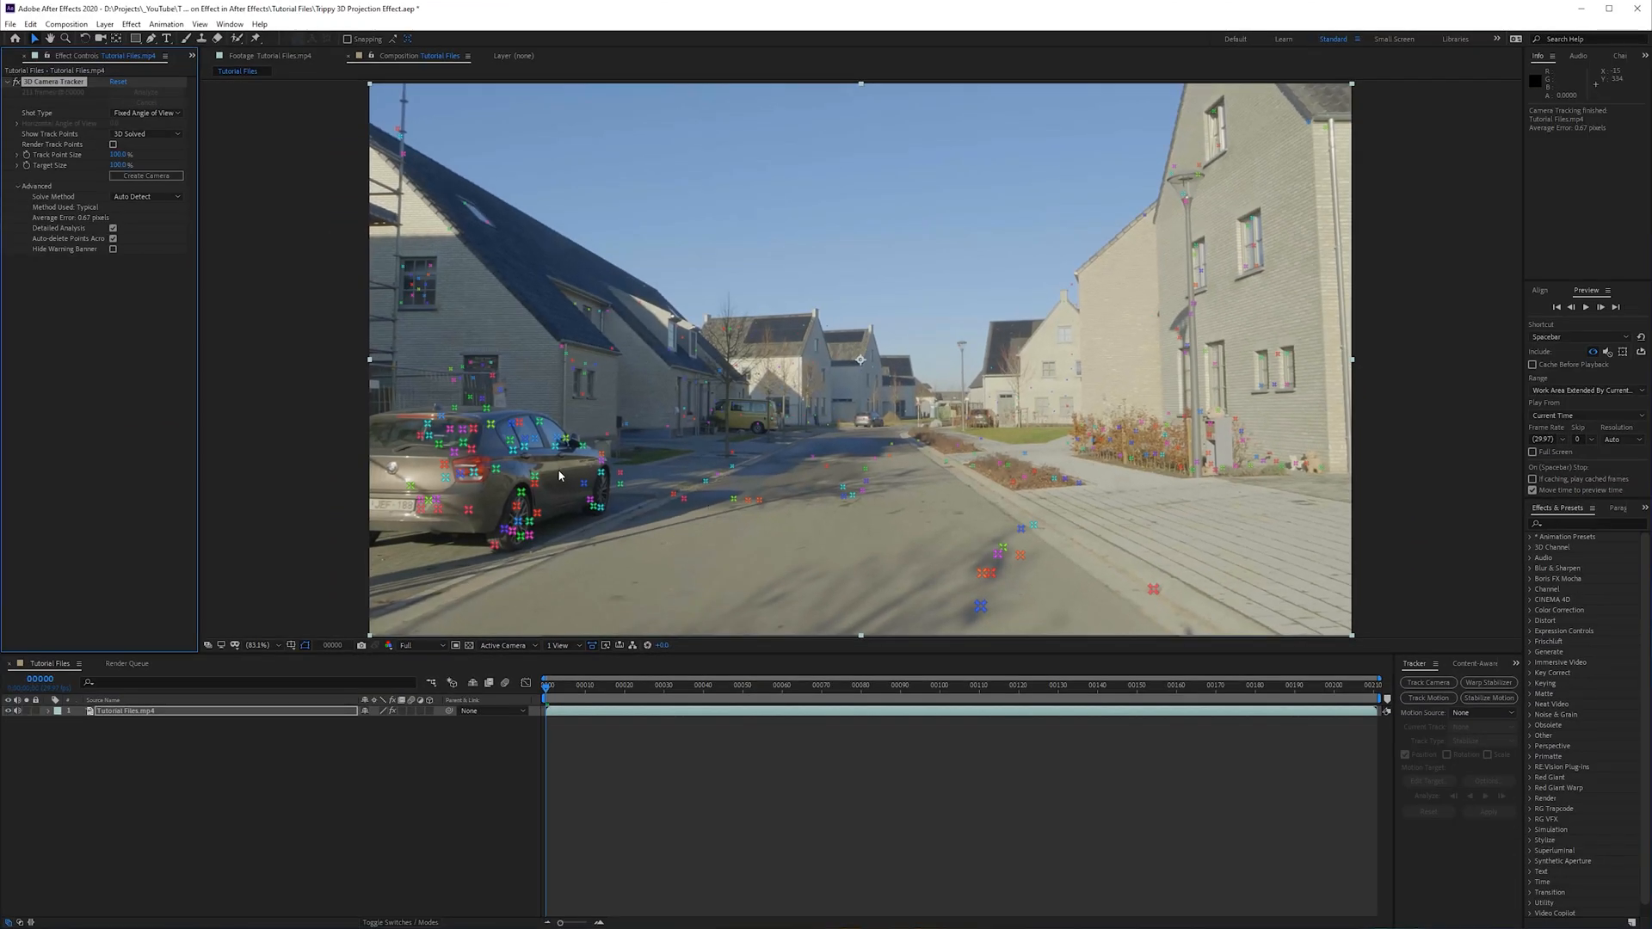
mouse_move(979, 607)
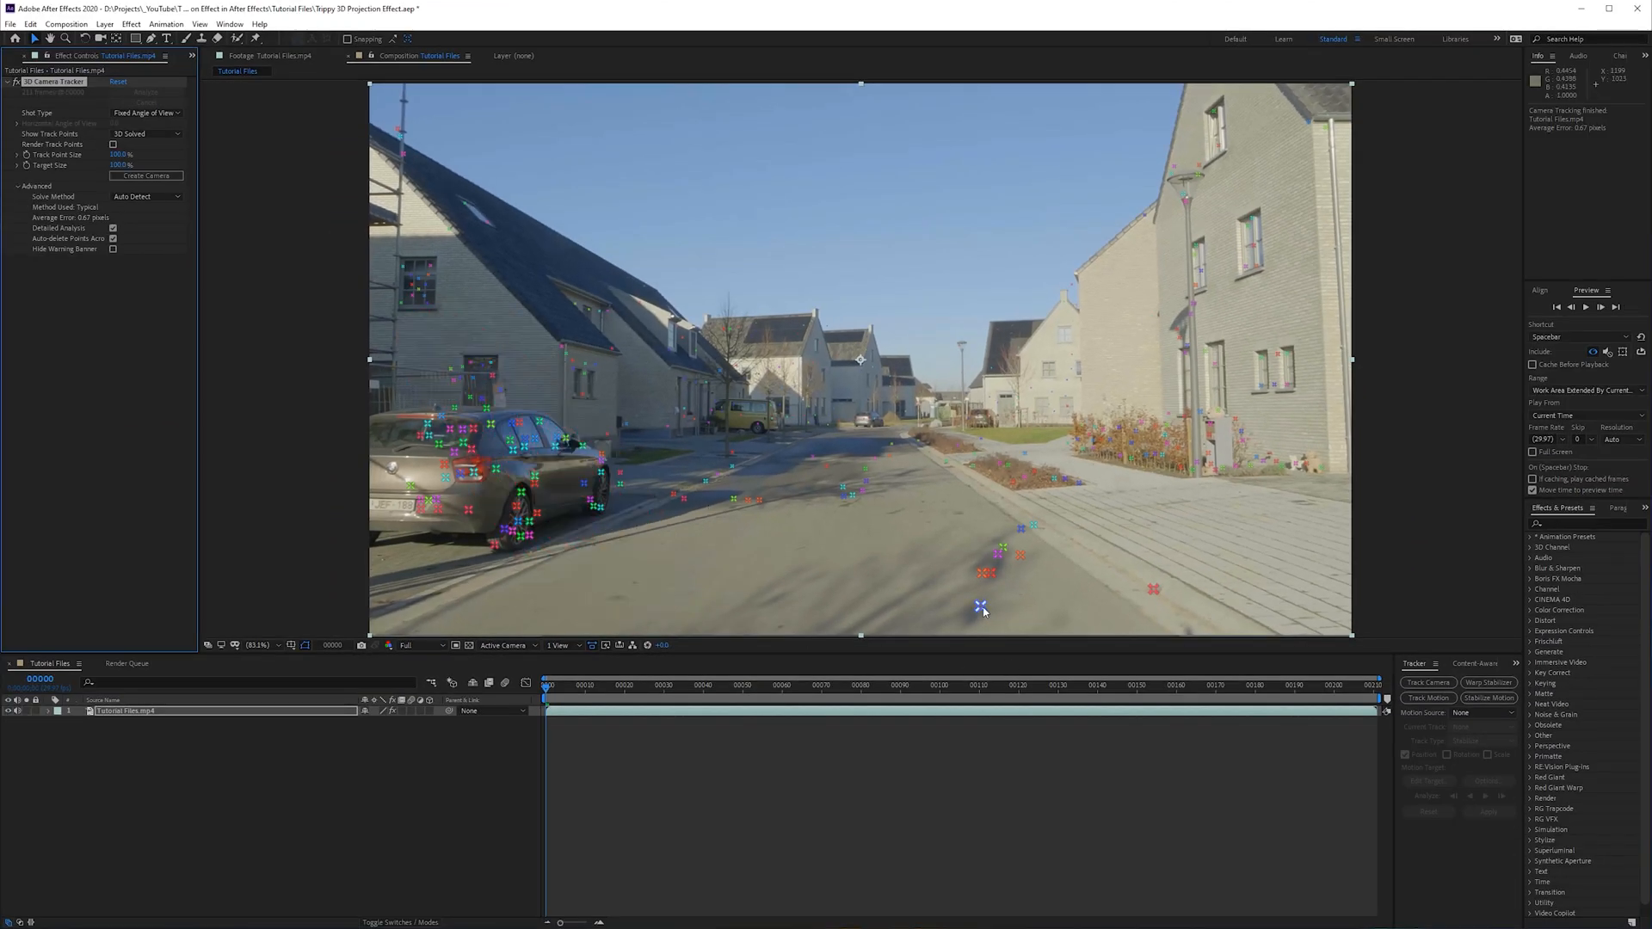
- Create a null and camera from a ground track point, then a null from a house point
right_click(979, 611)
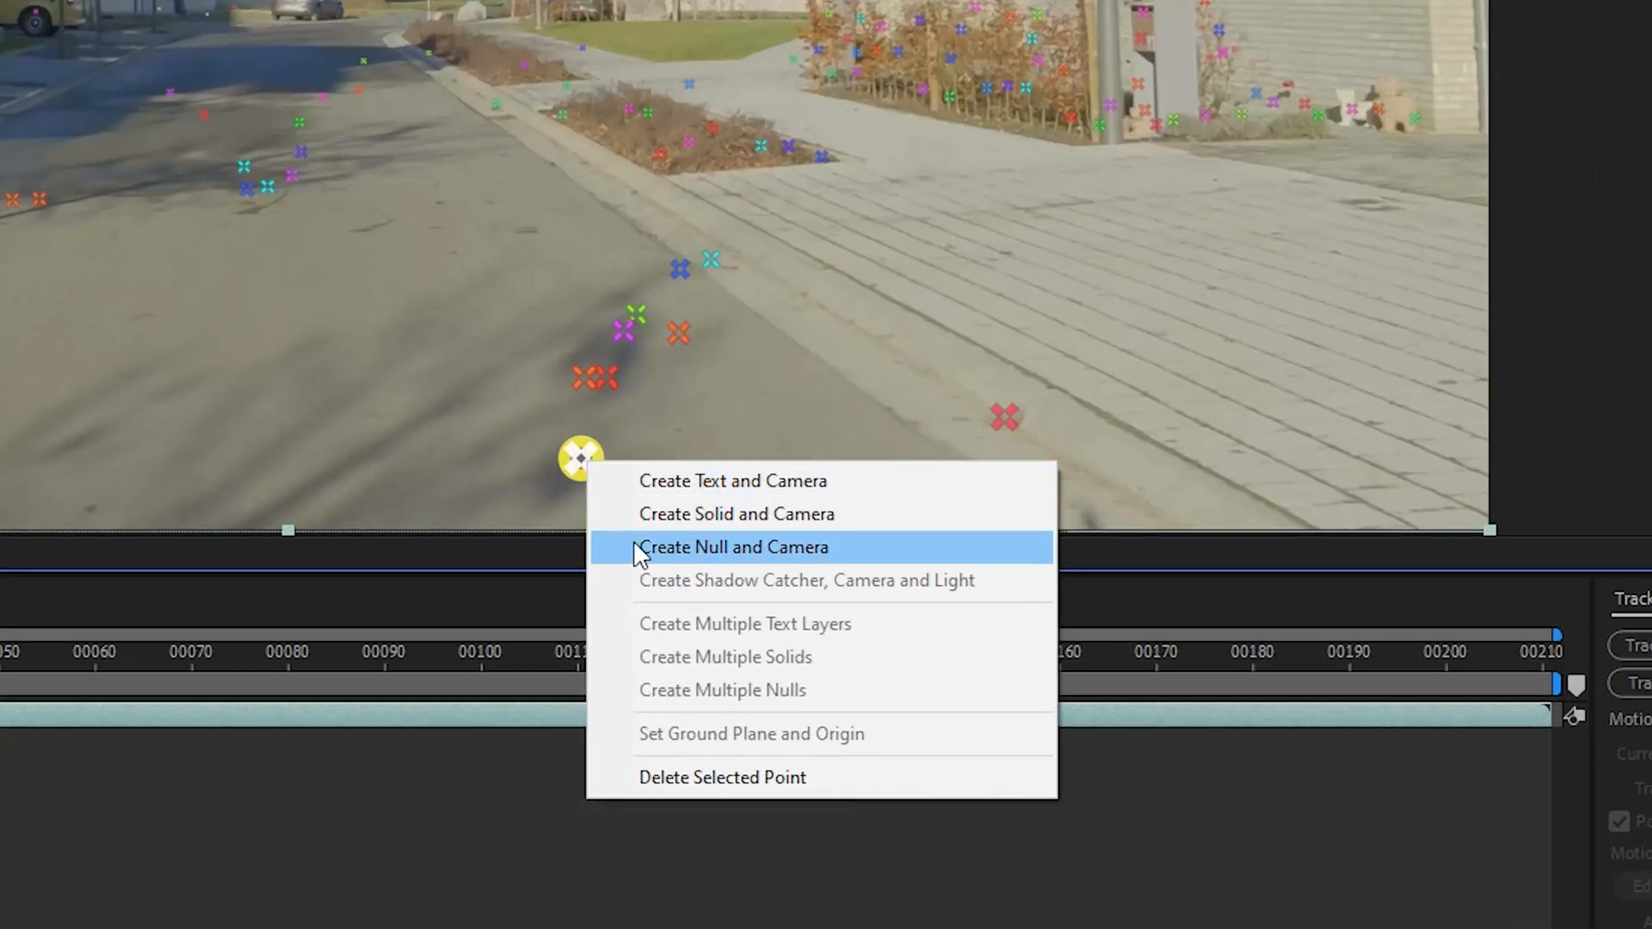
click(733, 547)
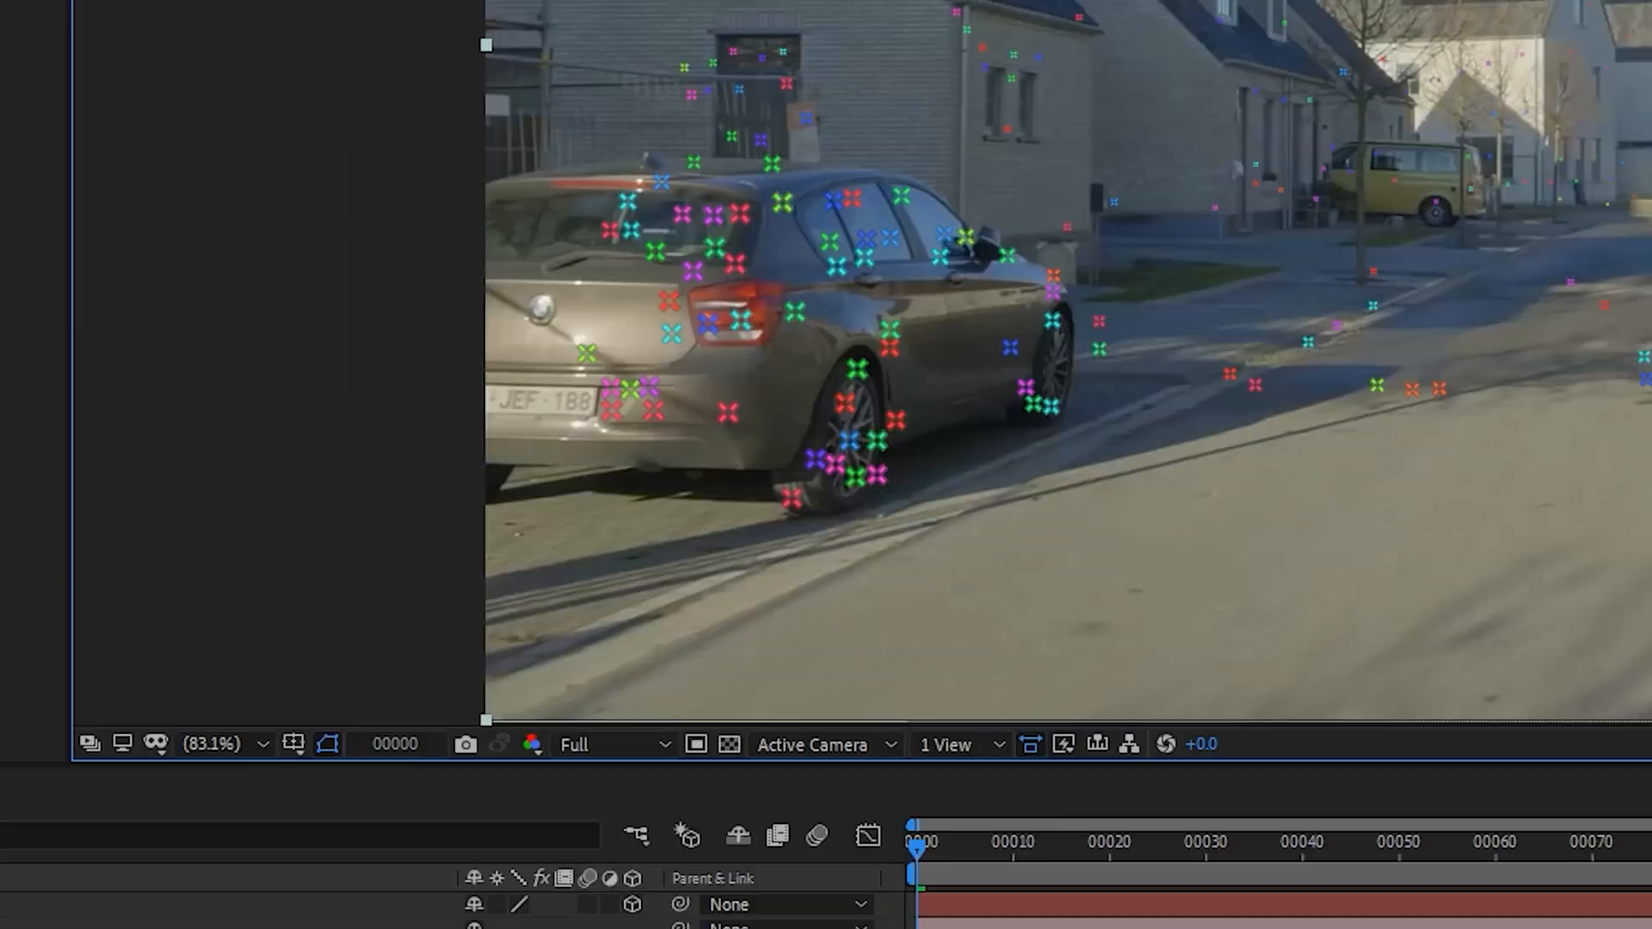
right_click(885, 458)
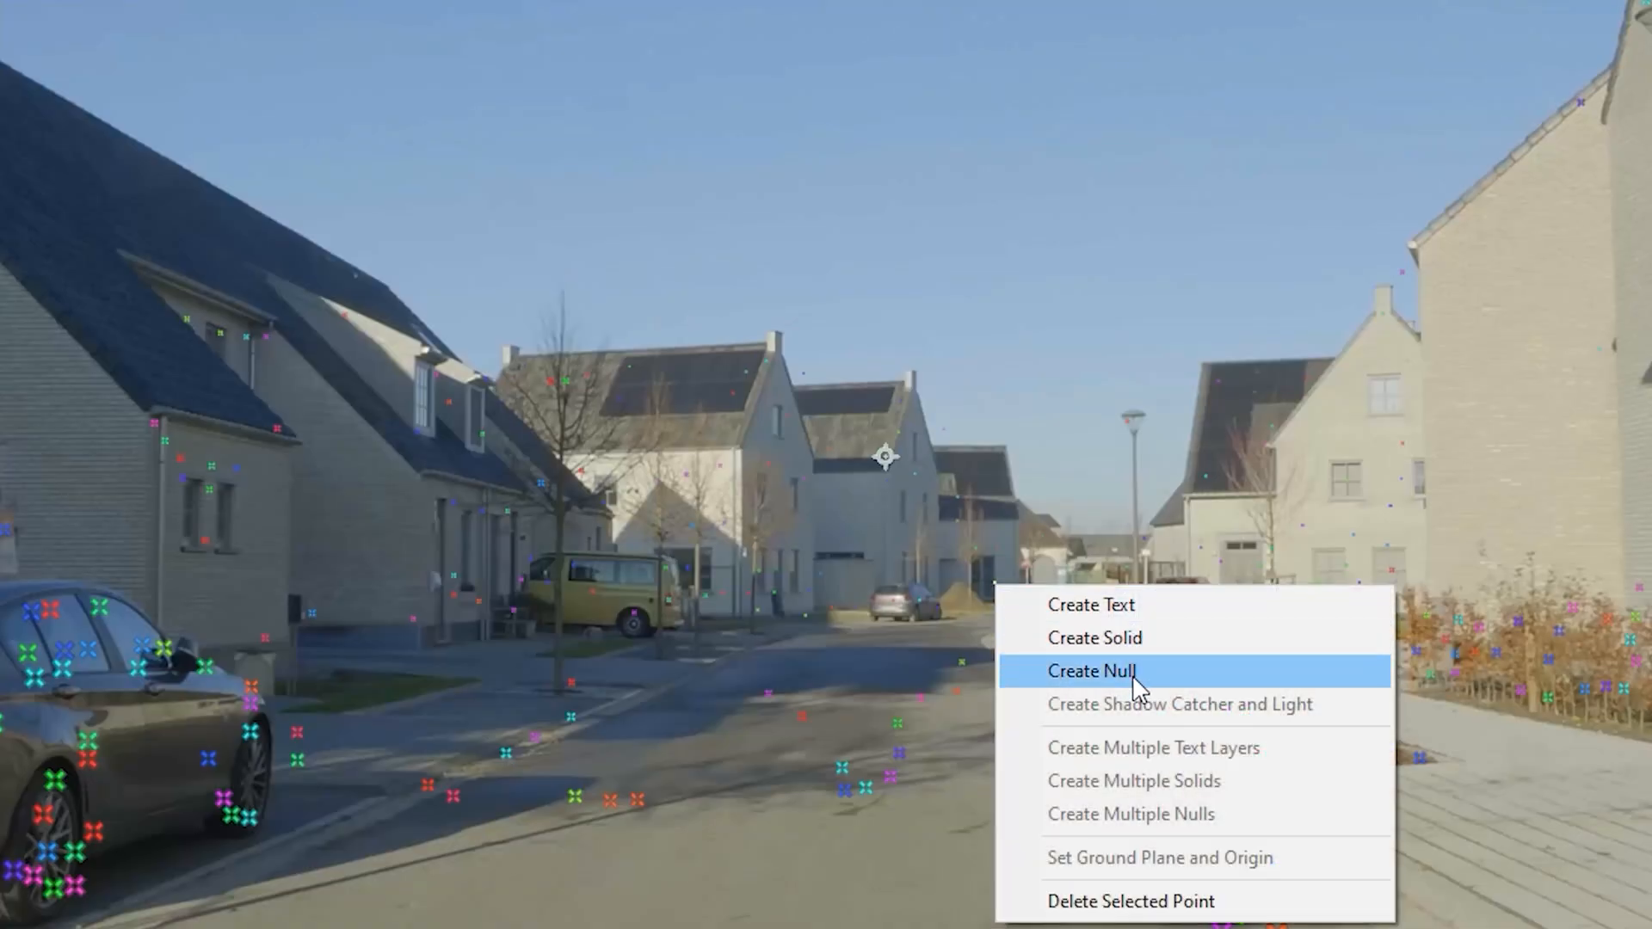
click(1090, 671)
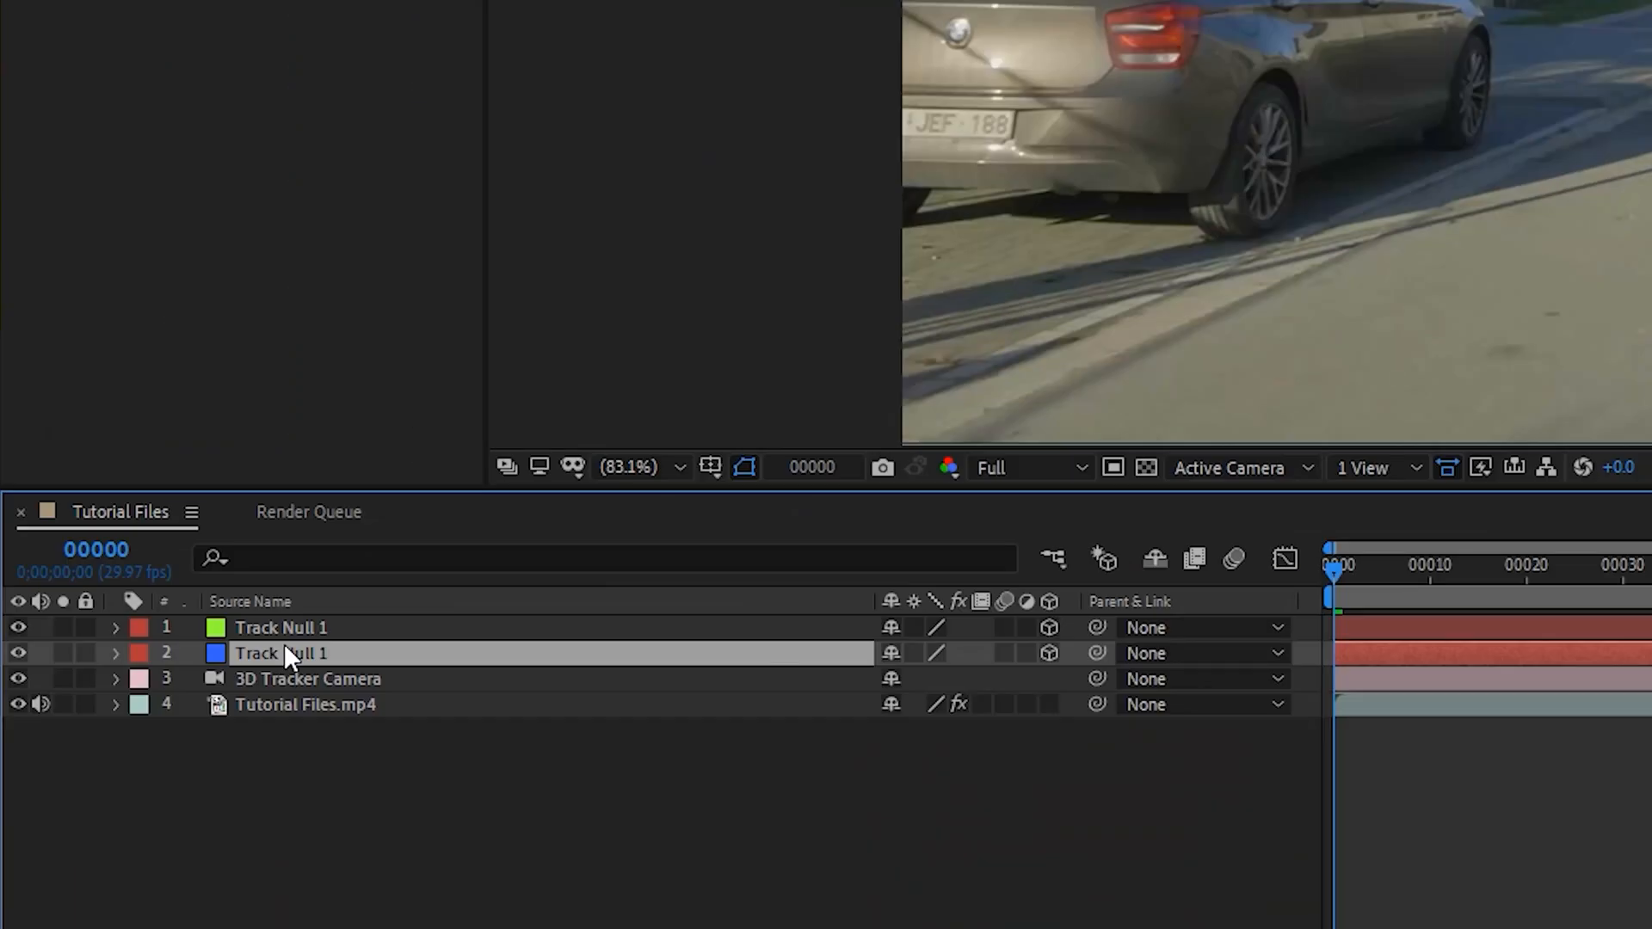